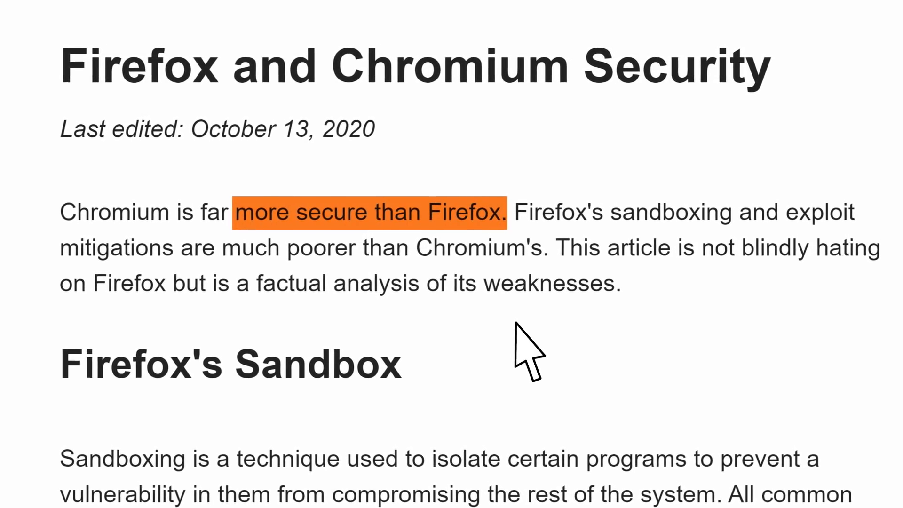
# - Launch Google Chrome and review Google Docs Offline and the Docs, Sheets, Slides apps
pyautogui.scroll(-3)
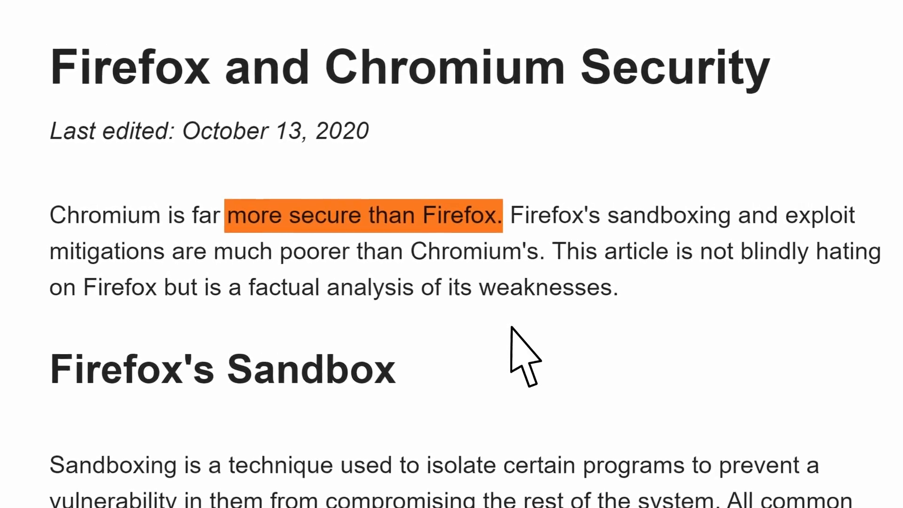
pyautogui.click(890, 36)
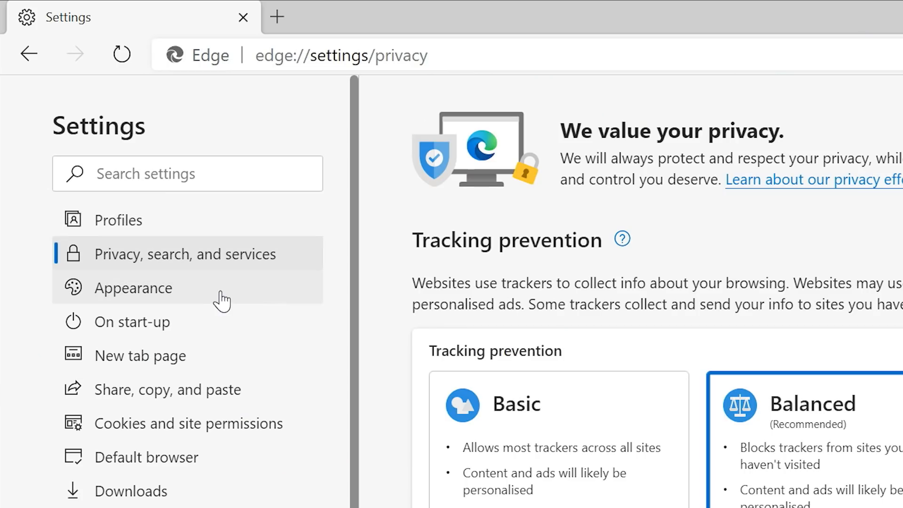
pyautogui.moveTo(221, 288)
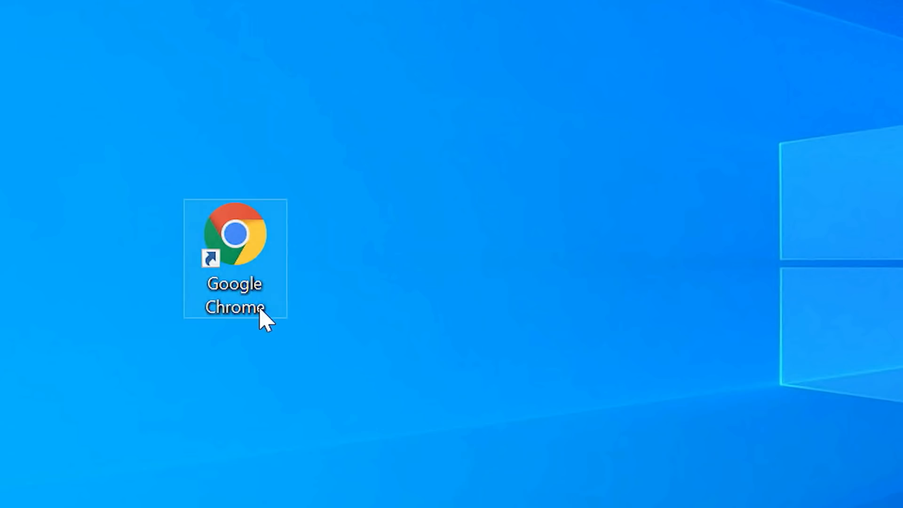
pyautogui.doubleClick(233, 233)
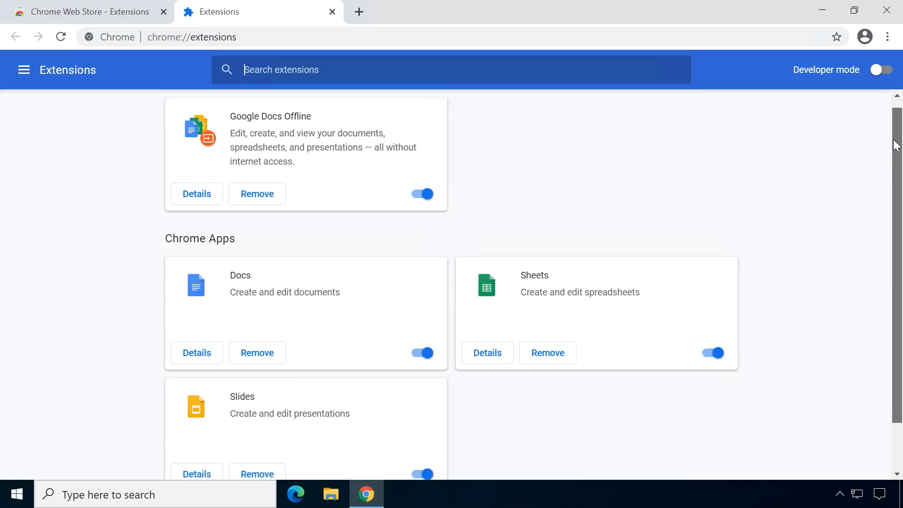
pyautogui.scroll(-3)
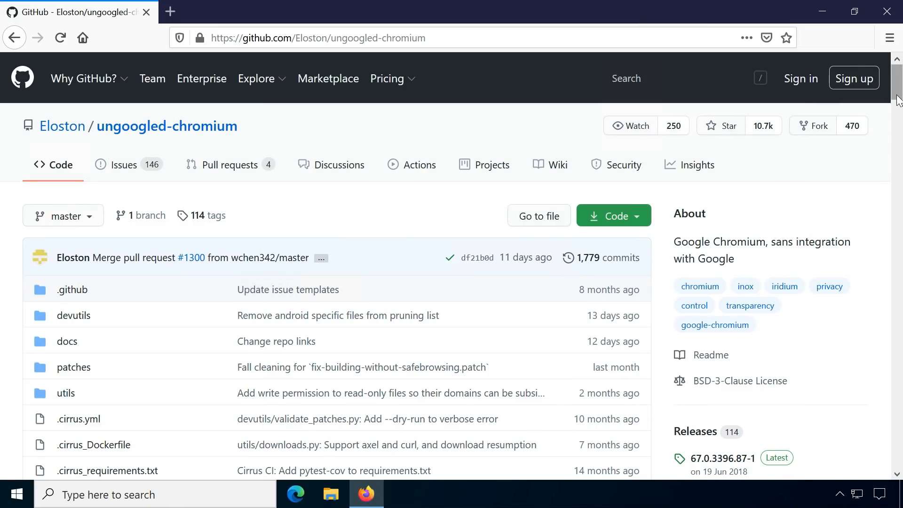
# - Scroll the 87.0.4280.67-1 Windows 64-bit release page to its installer and zip downloads
pyautogui.scroll(-3)
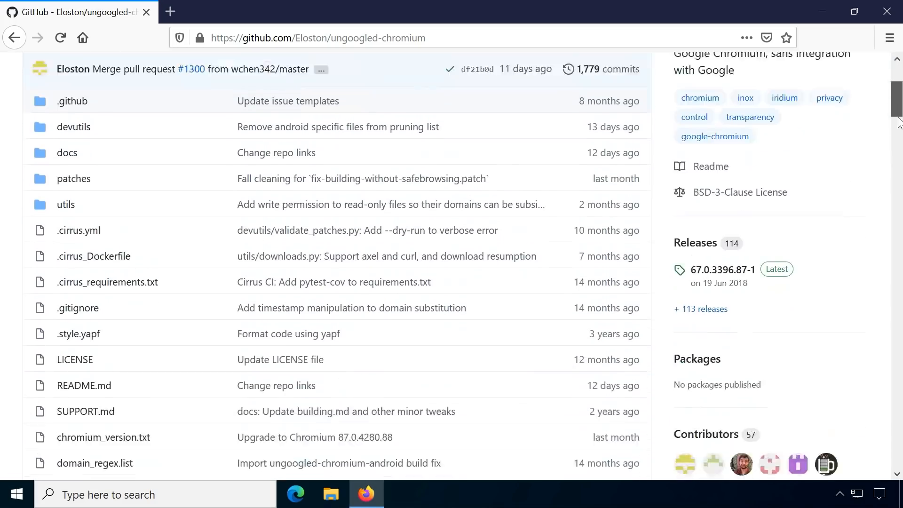
pyautogui.scroll(-3)
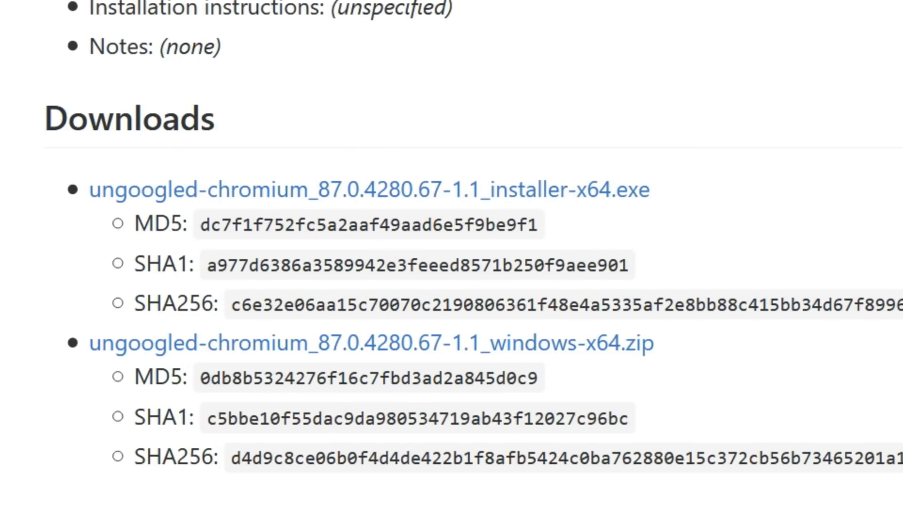
pyautogui.moveTo(668, 359)
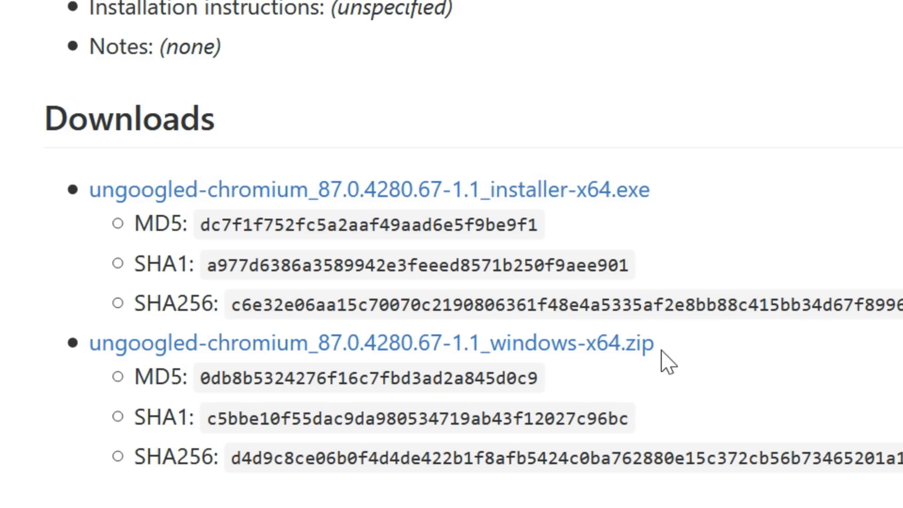
pyautogui.moveTo(662, 363)
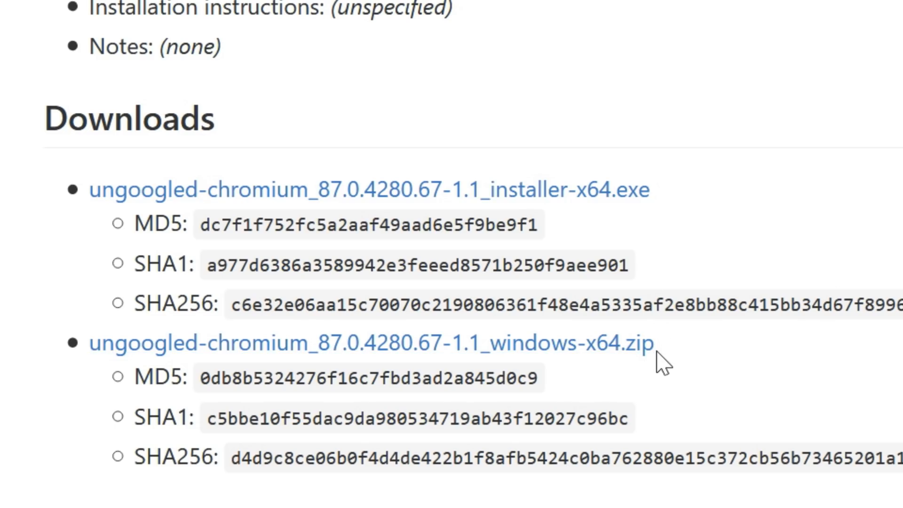
pyautogui.scroll(3)
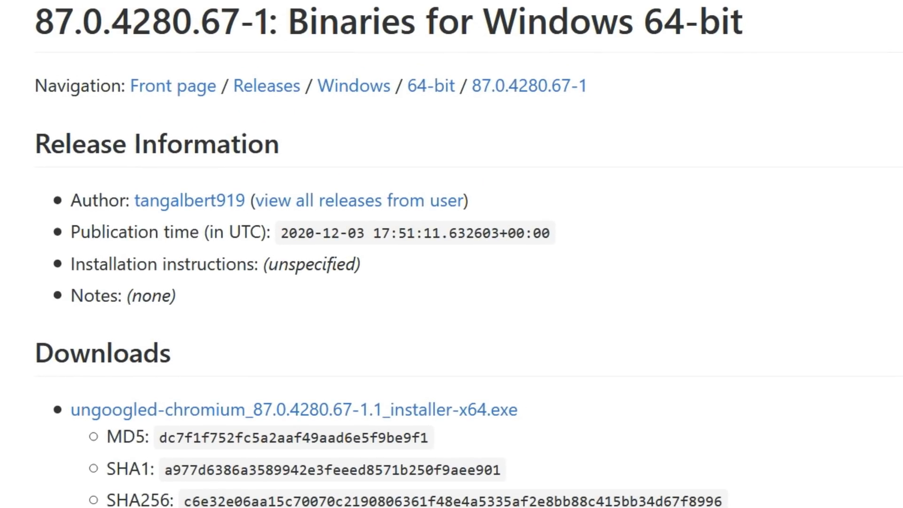
pyautogui.moveTo(308, 268)
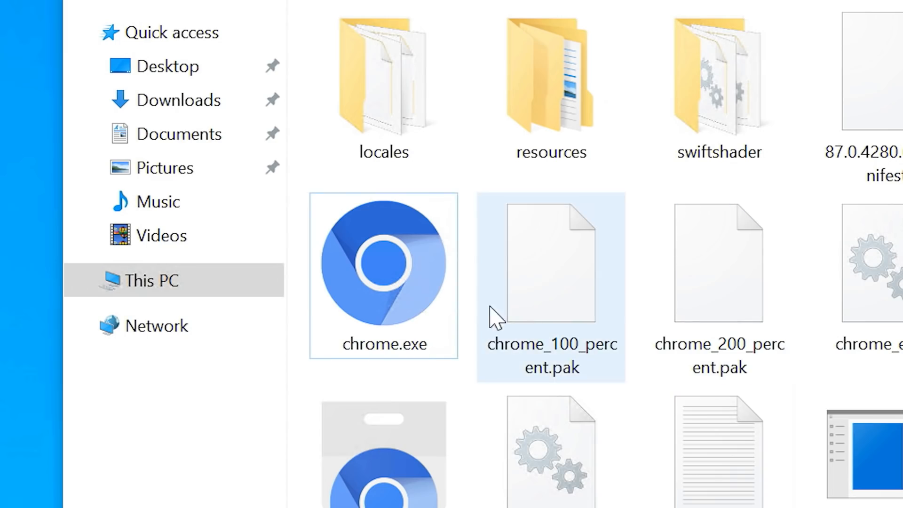
# - Start Ungoogled Chromium by running the extracted chrome.exe
pyautogui.click(383, 262)
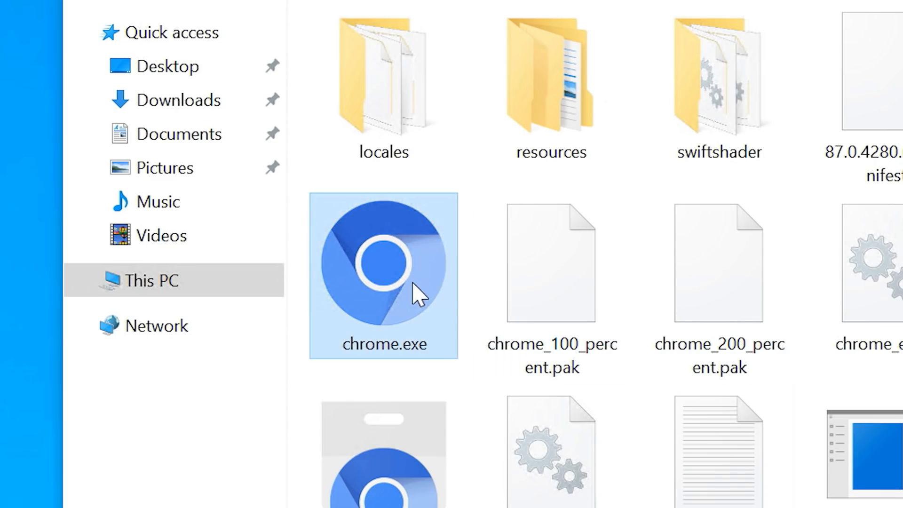
pyautogui.doubleClick(382, 262)
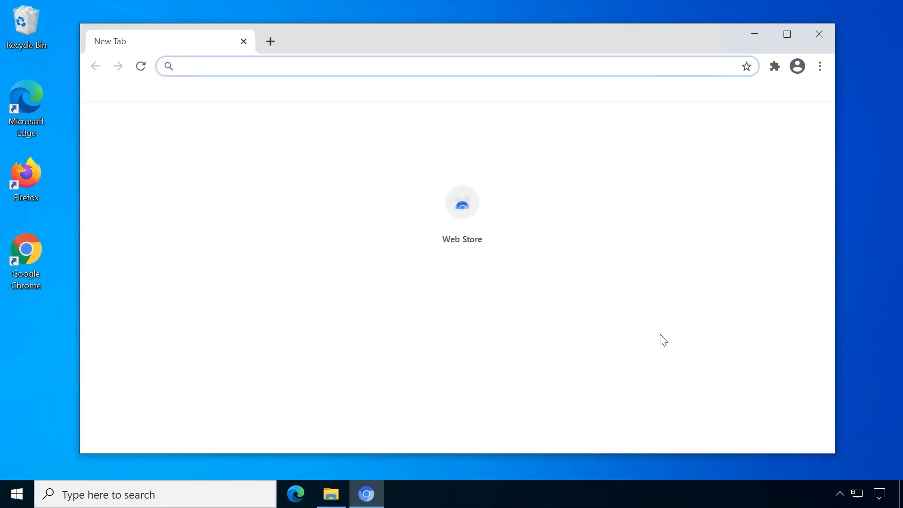
pyautogui.moveTo(684, 343)
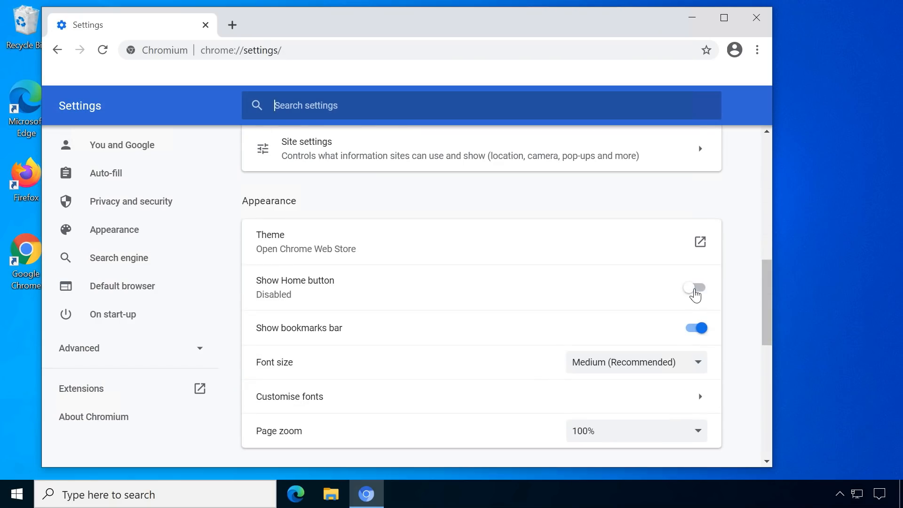
# - Scroll to the Search engine setting and choose No Search for the address bar
pyautogui.scroll(-3)
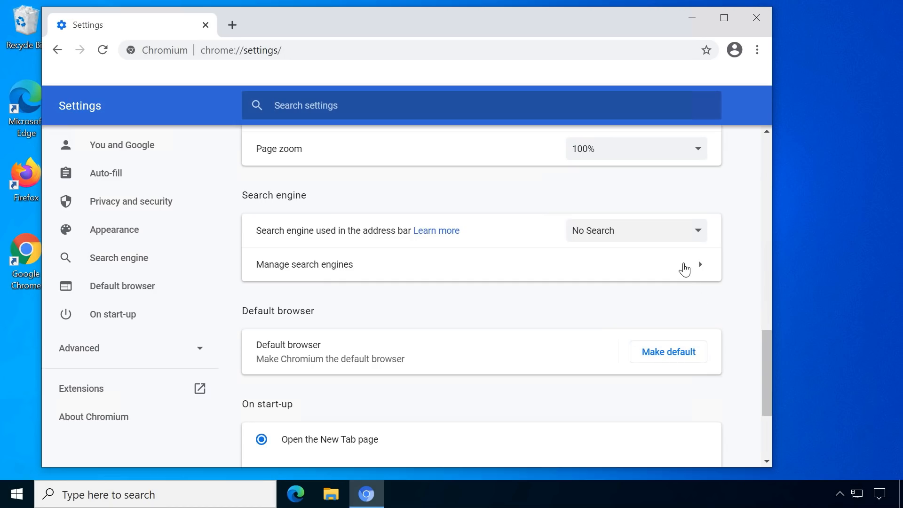
pyautogui.click(636, 230)
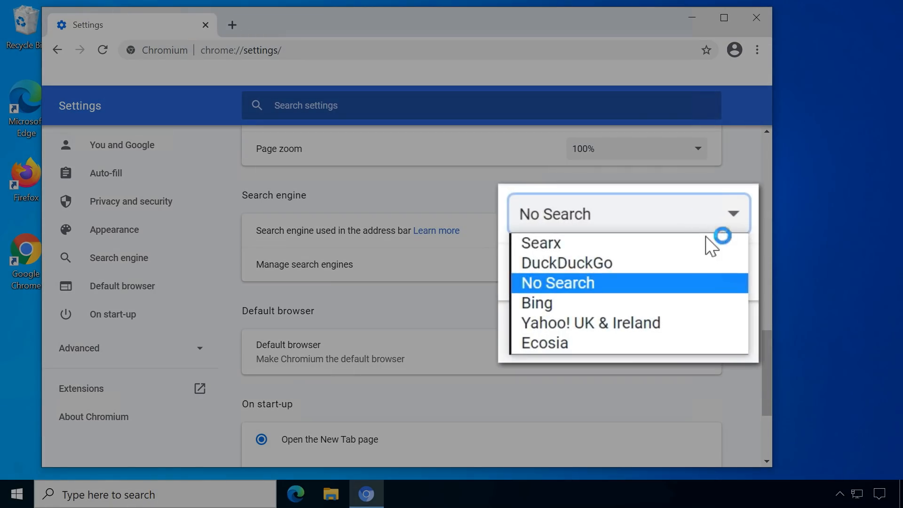
pyautogui.moveTo(716, 295)
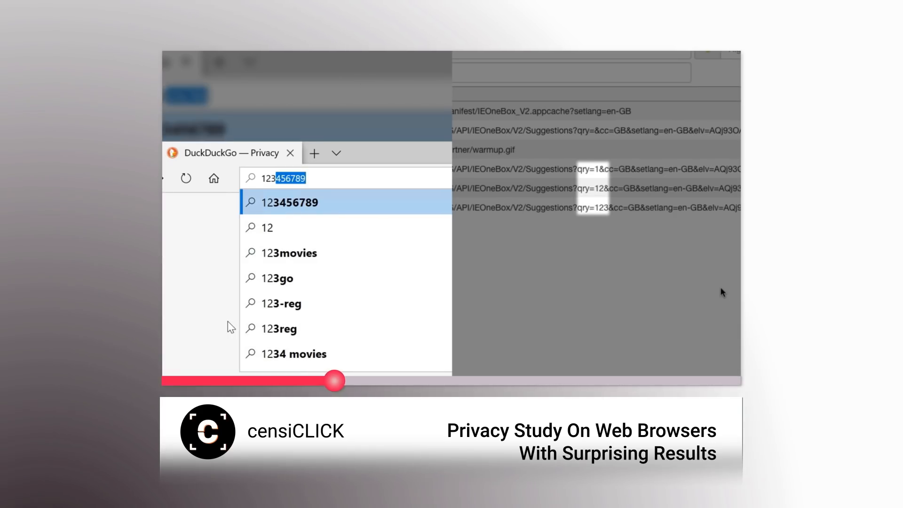
pyautogui.write('45')
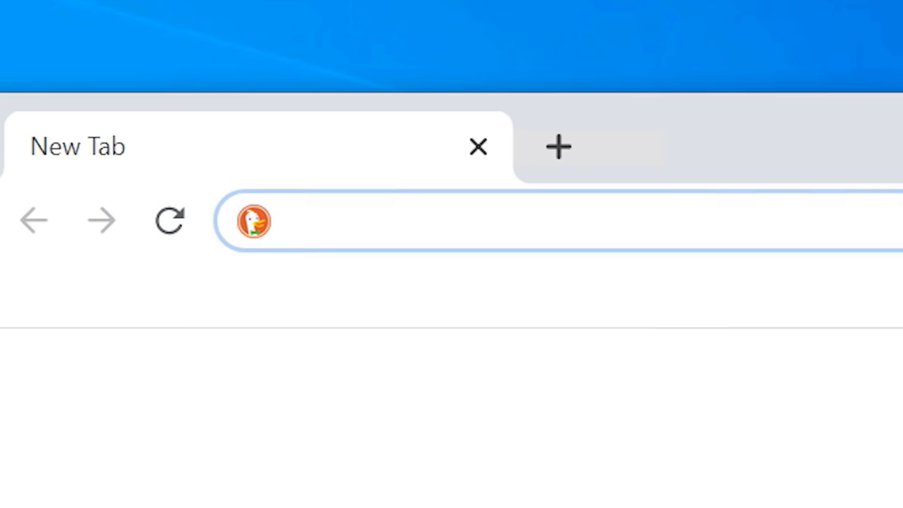
# - Enter 'no autocomplete please' in the omnibox to check for missing web suggestions
pyautogui.write('no autocom')
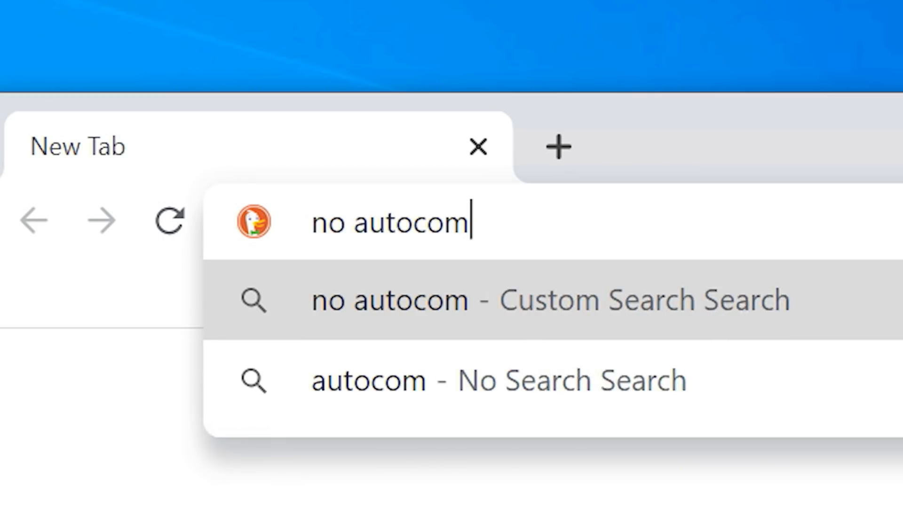
pyautogui.write('plete please')
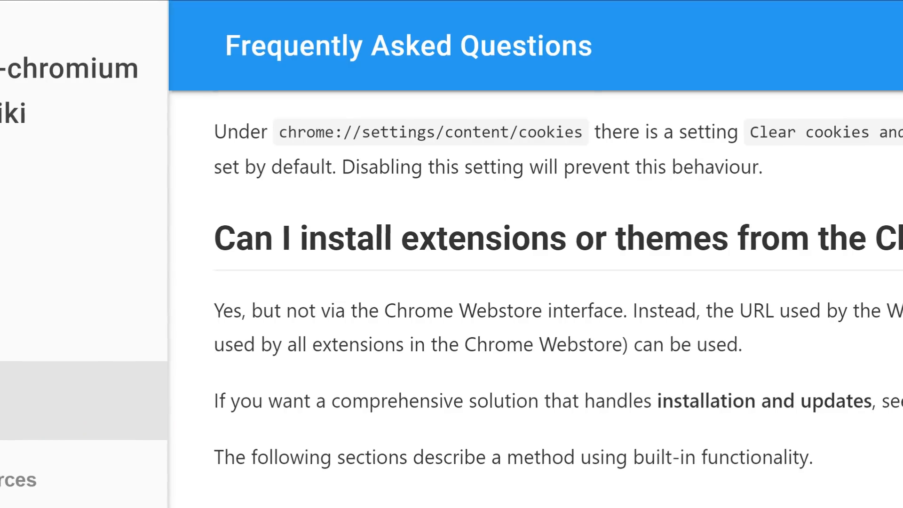
# - Scroll the CRX installation FAQ, then go to chrome://extensions
pyautogui.scroll(-3)
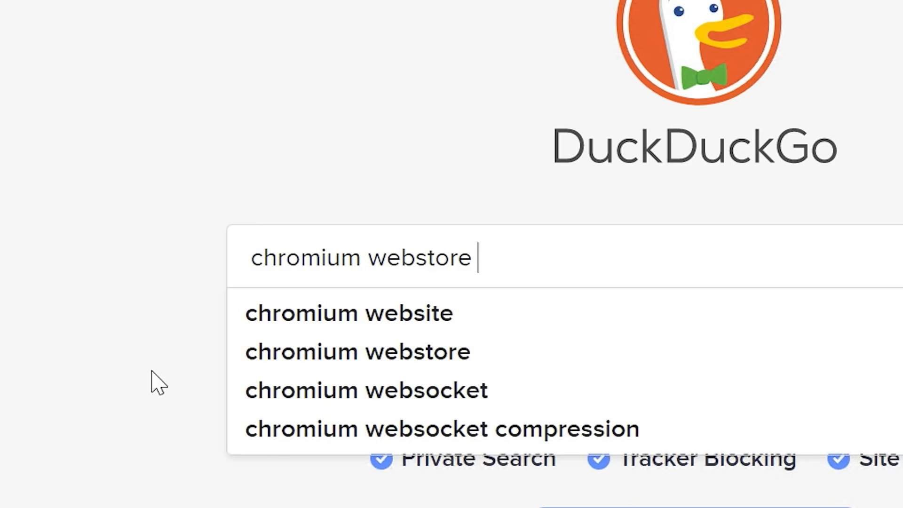
pyautogui.write('extension')
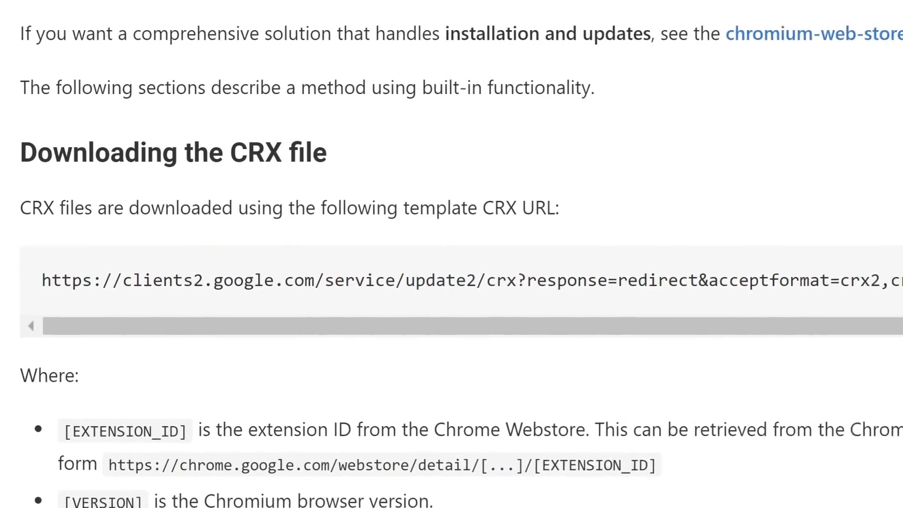
pyautogui.hscroll(3)
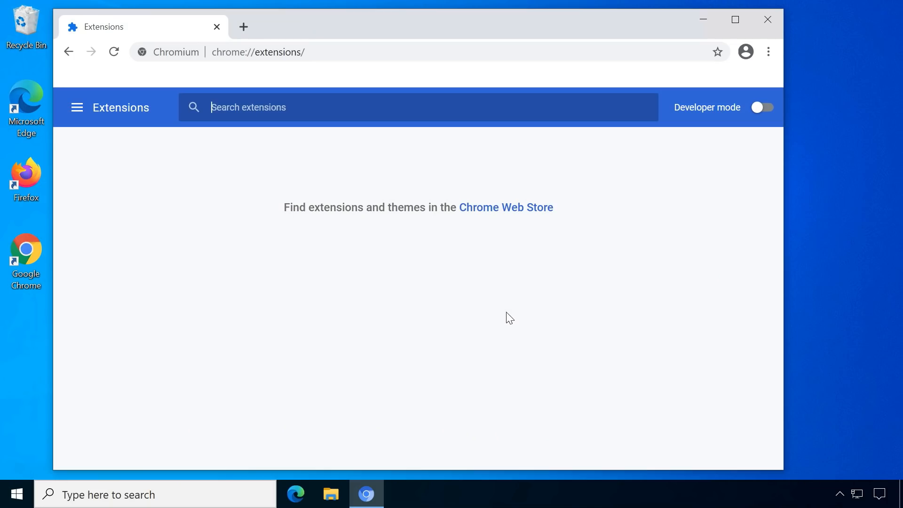
pyautogui.moveTo(761, 107)
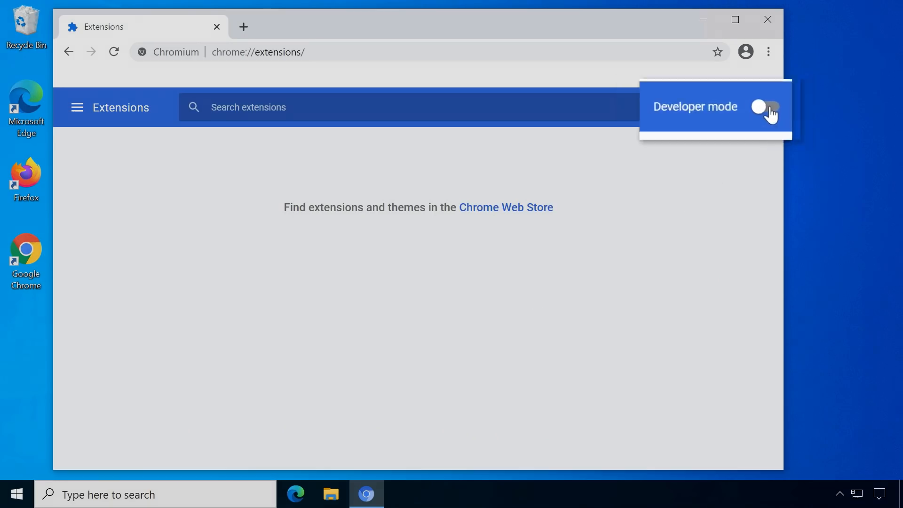
# - Enable Developer mode and confirm adding the Chromium Web Store extension 1.1.2
pyautogui.click(760, 107)
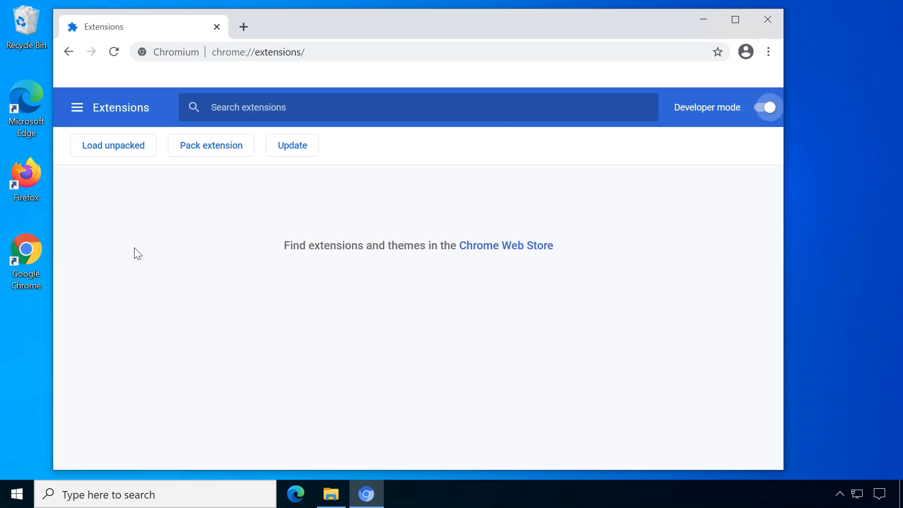
pyautogui.click(505, 244)
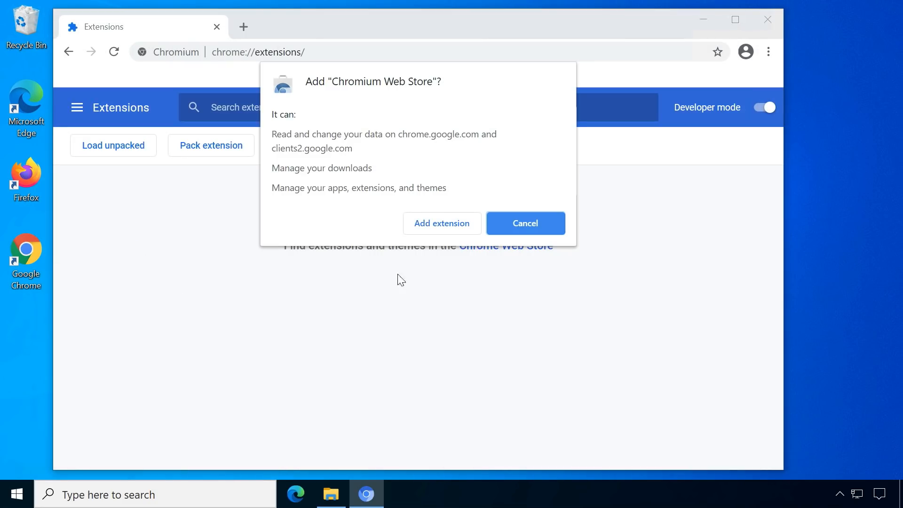
pyautogui.click(441, 223)
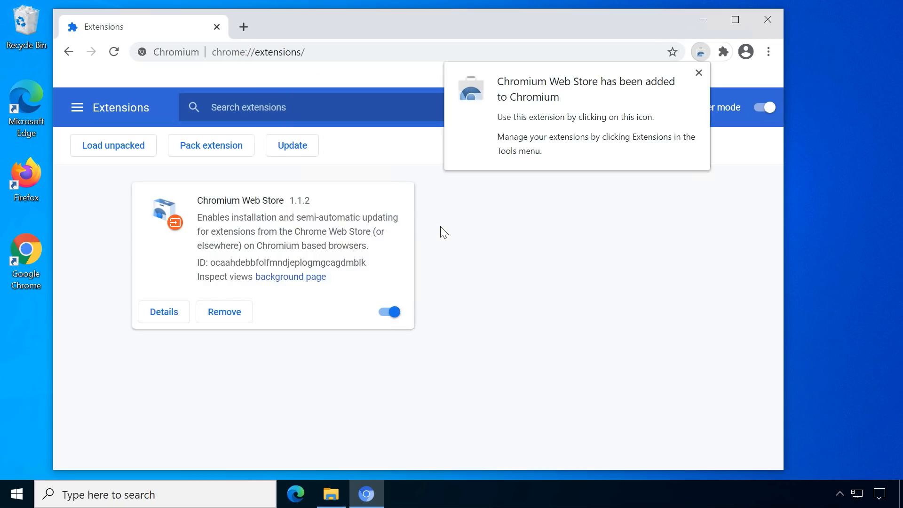
pyautogui.moveTo(694, 85)
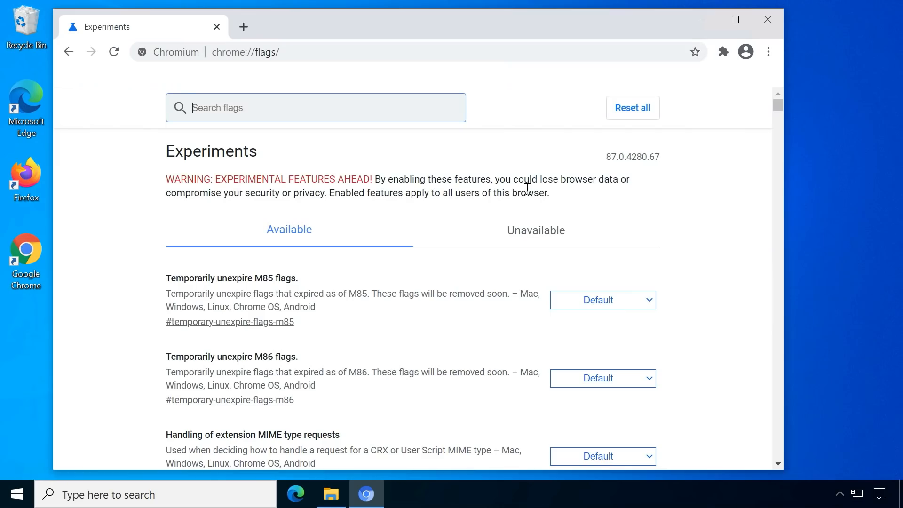
# - Filter flags by 'extension' and set MIME type request handling to Always prompt for install
pyautogui.write('extens')
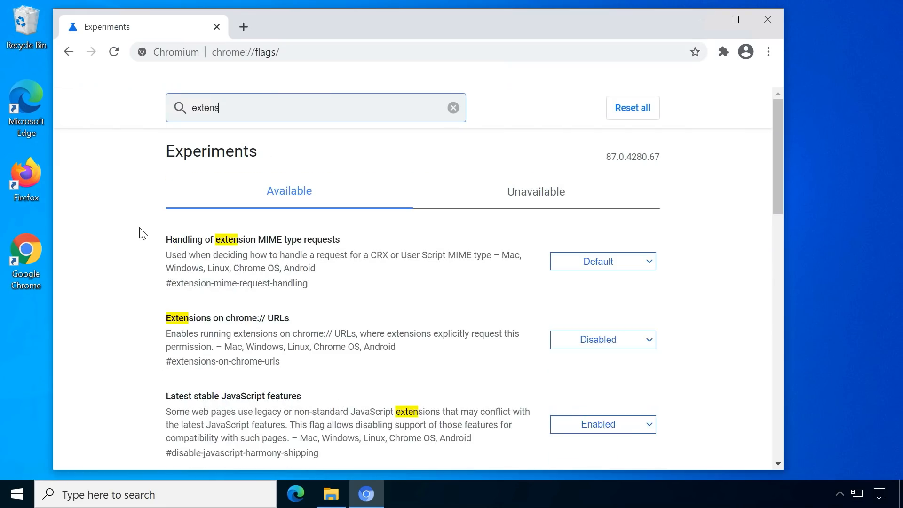
pyautogui.write('ion')
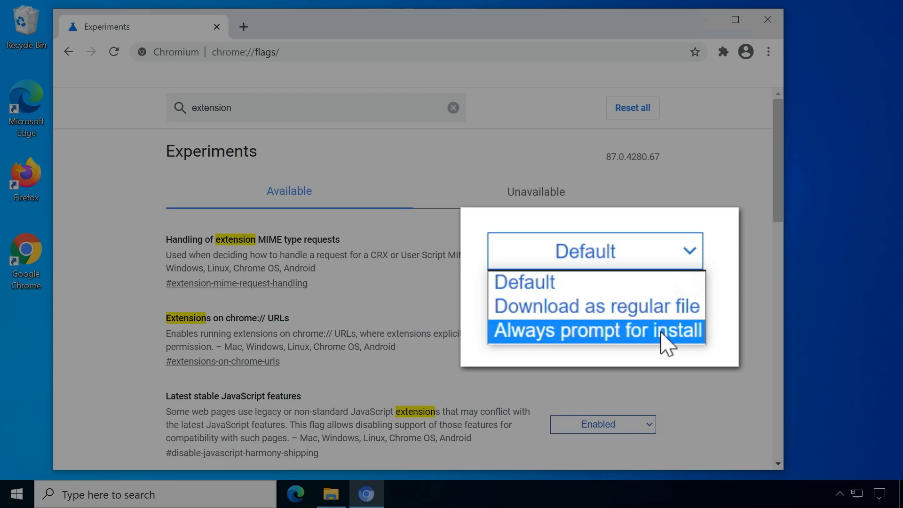
pyautogui.click(596, 331)
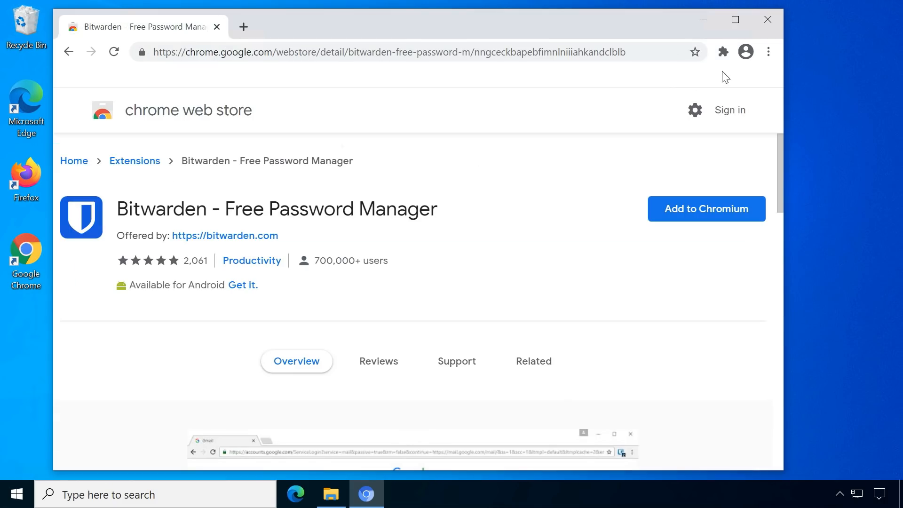
# - Scroll the docs/flags.md table of ungoogled-chromium flags and command-line switches
pyautogui.click(723, 52)
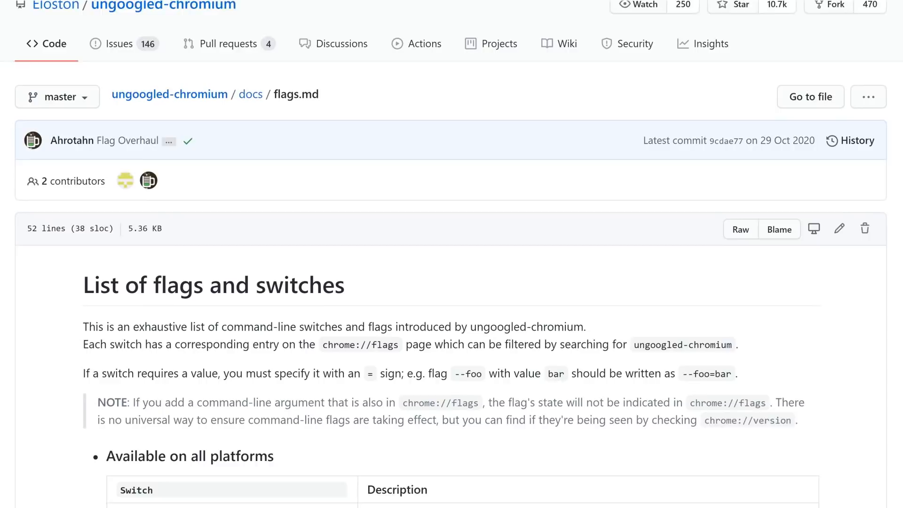
pyautogui.scroll(-3)
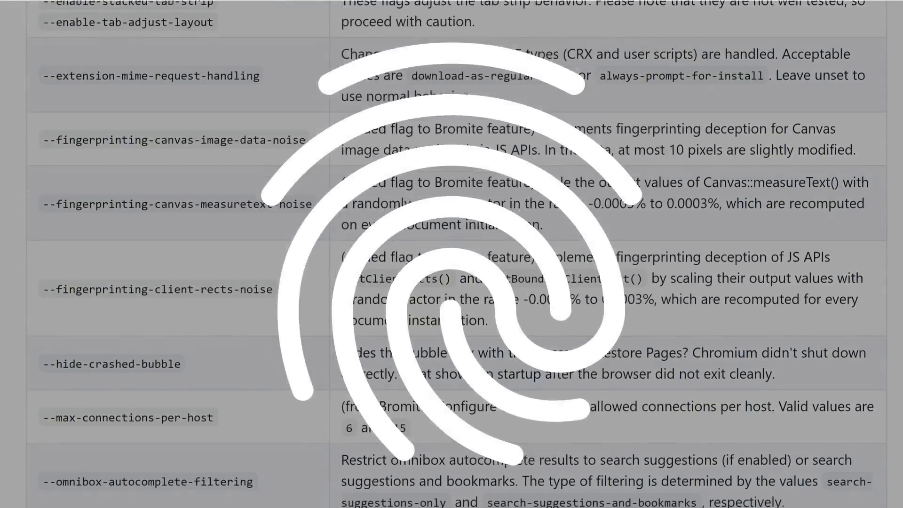
pyautogui.scroll(-3)
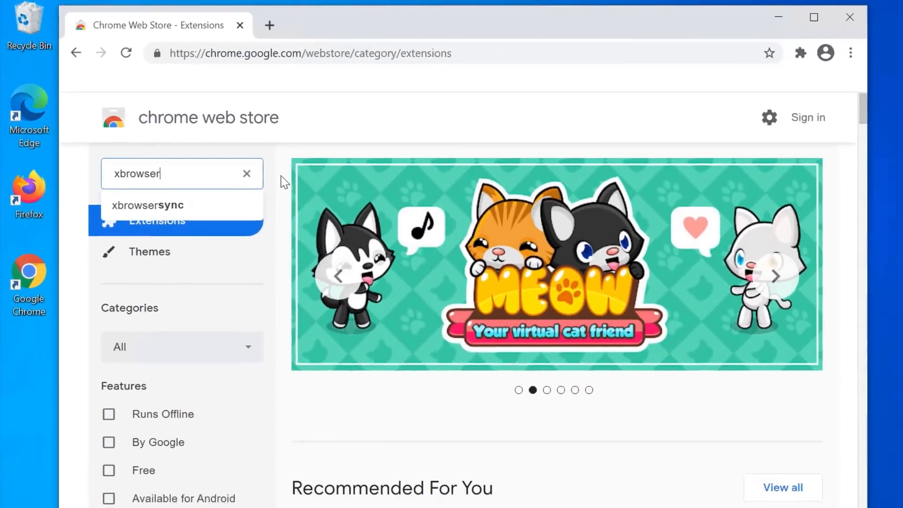
# - Search the Chrome Web Store for xbrowsersync, pick xBrowserSync, and scroll the settings
pyautogui.click(148, 204)
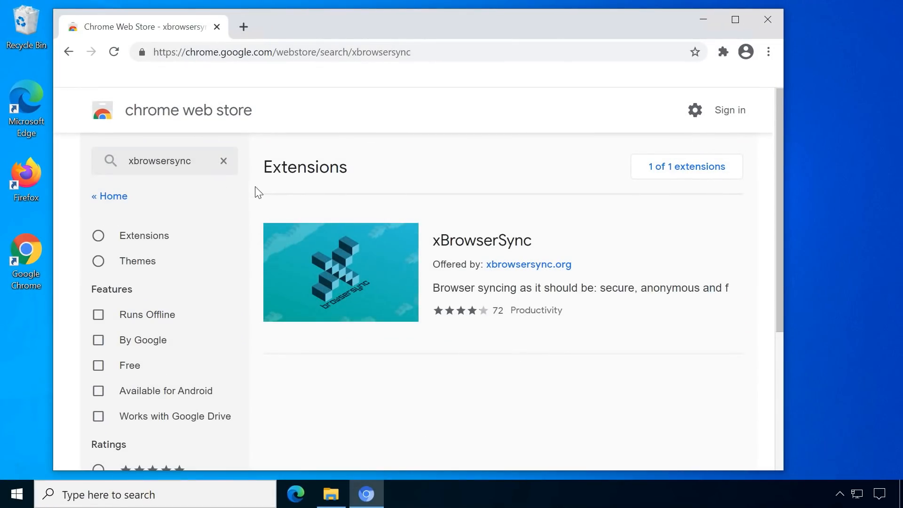
pyautogui.click(481, 241)
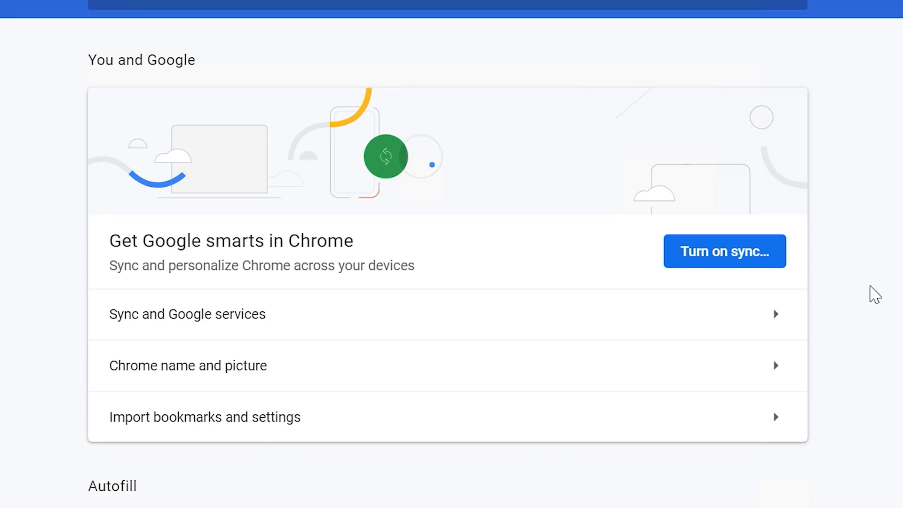
pyautogui.scroll(-3)
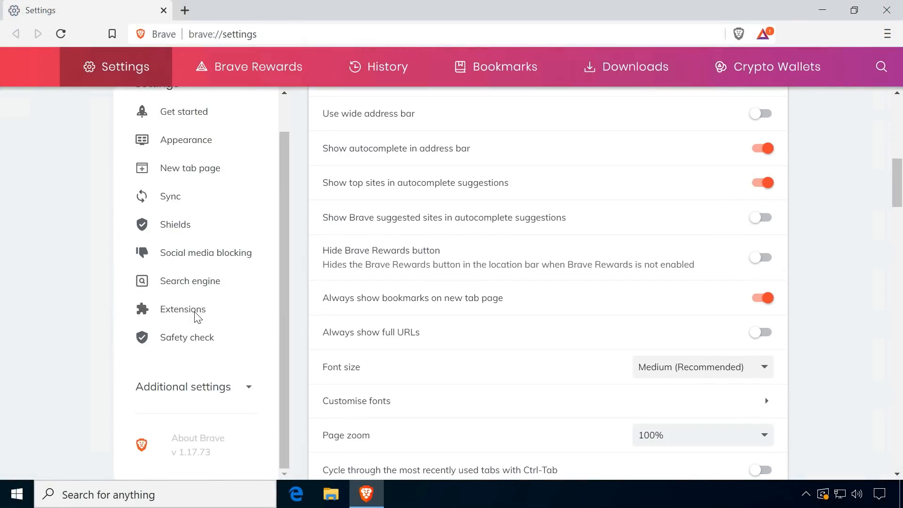
# - Open Brave's About page to show version 1.17.73 on Chromium 87 and check for updates
pyautogui.click(197, 443)
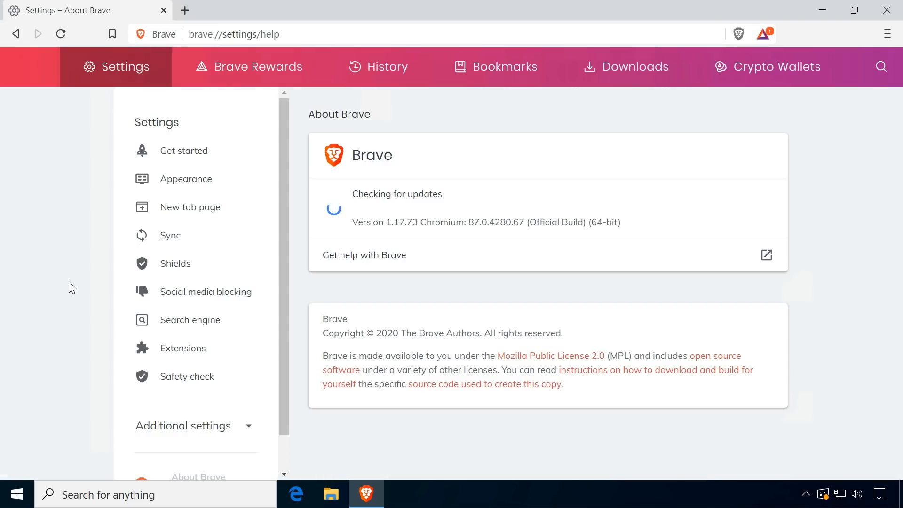